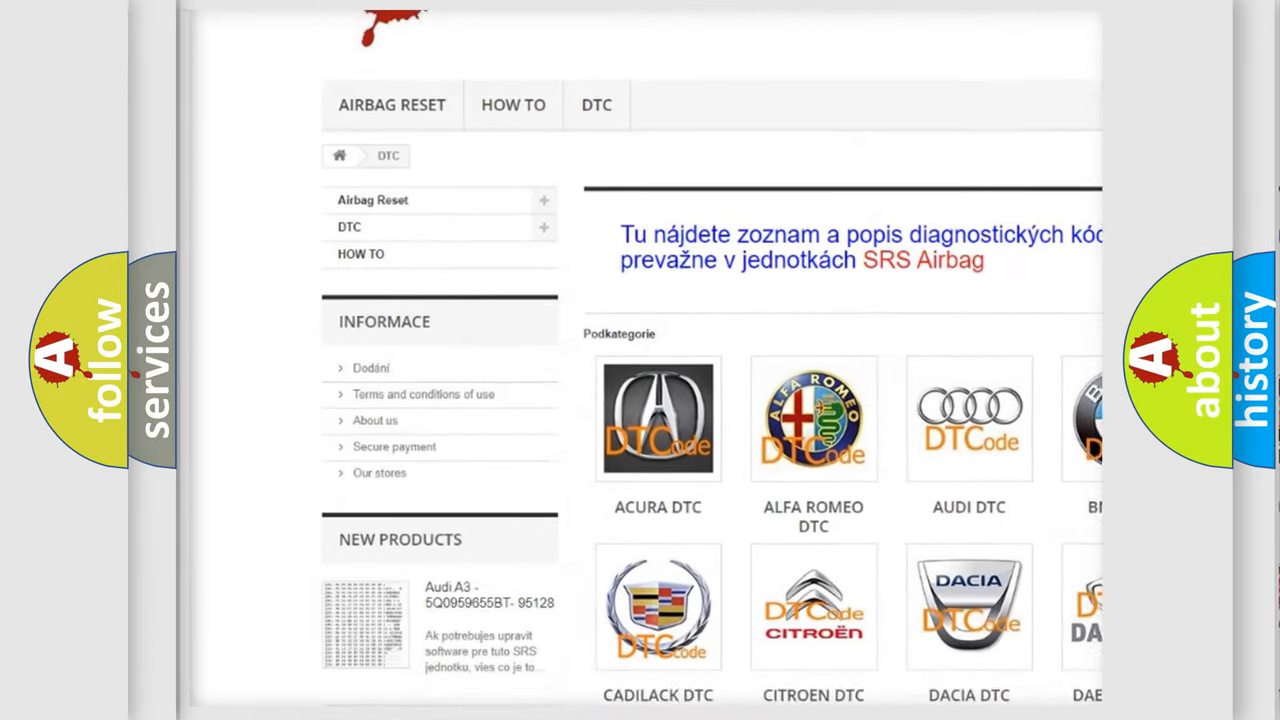
{"action": "scroll", "scroll_direction": "down", "scroll_amount": 3}
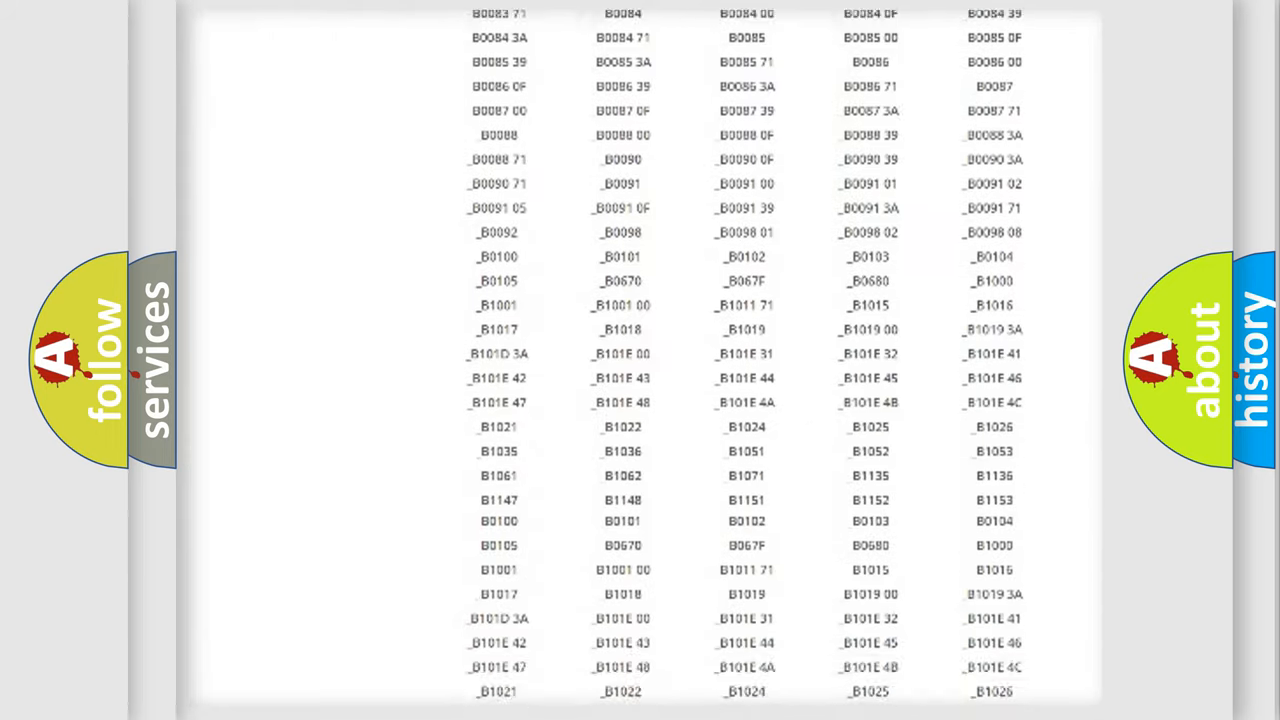
{"action": "scroll", "scroll_direction": "down", "scroll_amount": 3}
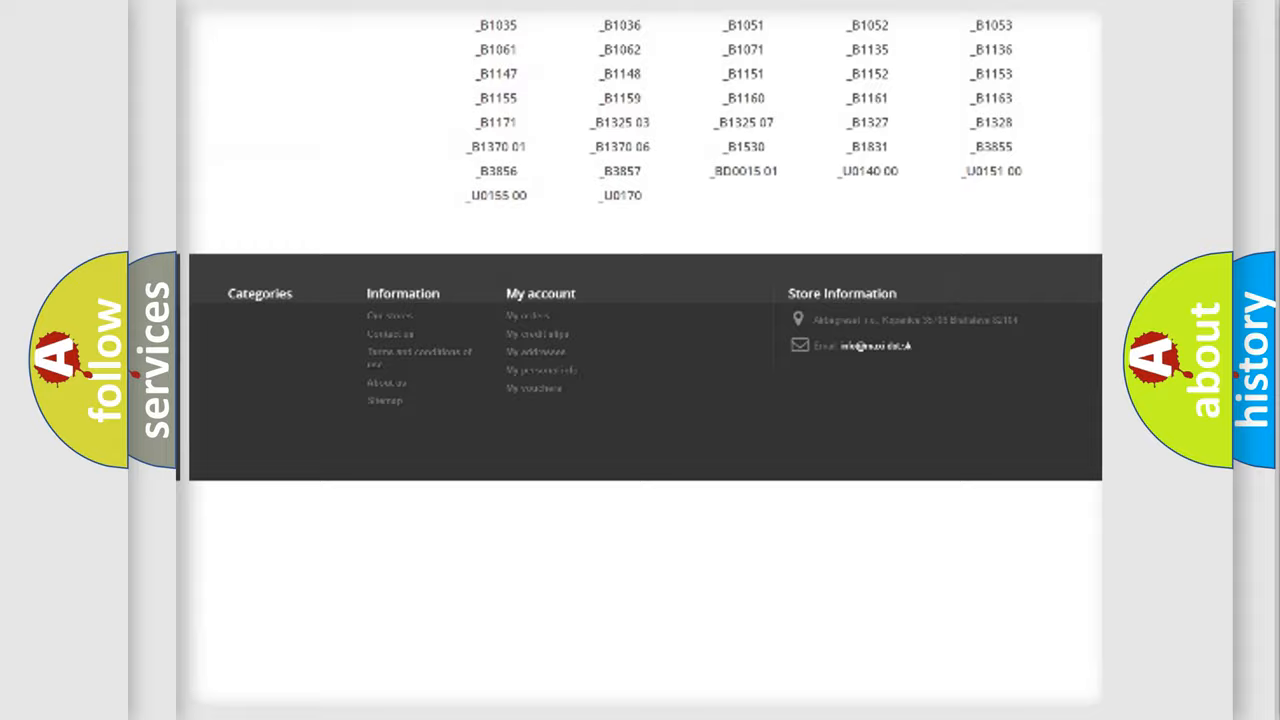